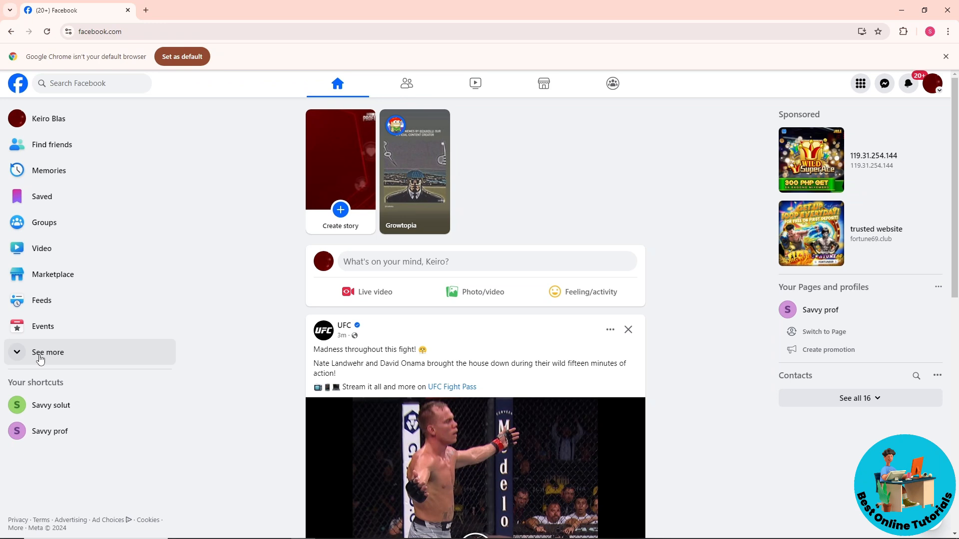
Step: Reach Ads Manager via the 'See more' shortcuts in the left sidebar
left_click(48, 352)
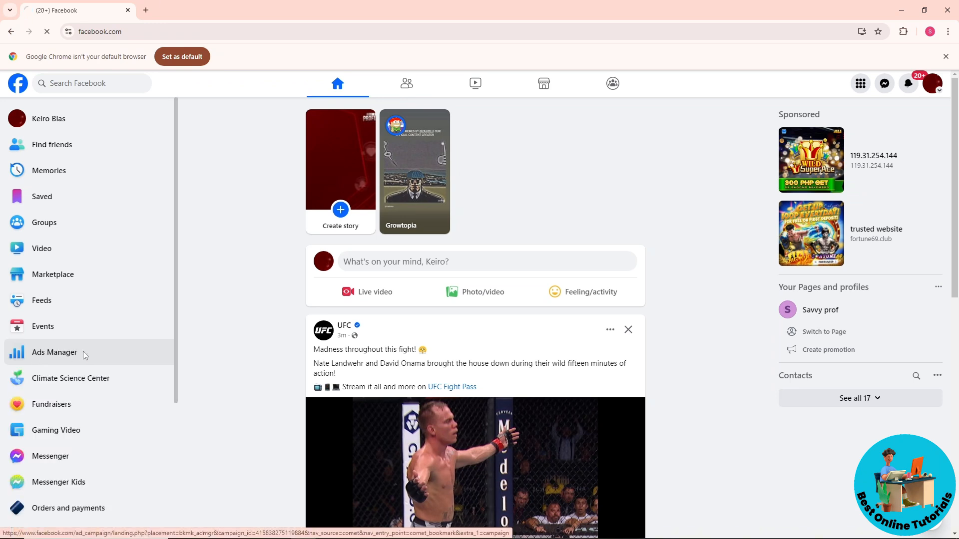
left_click(54, 353)
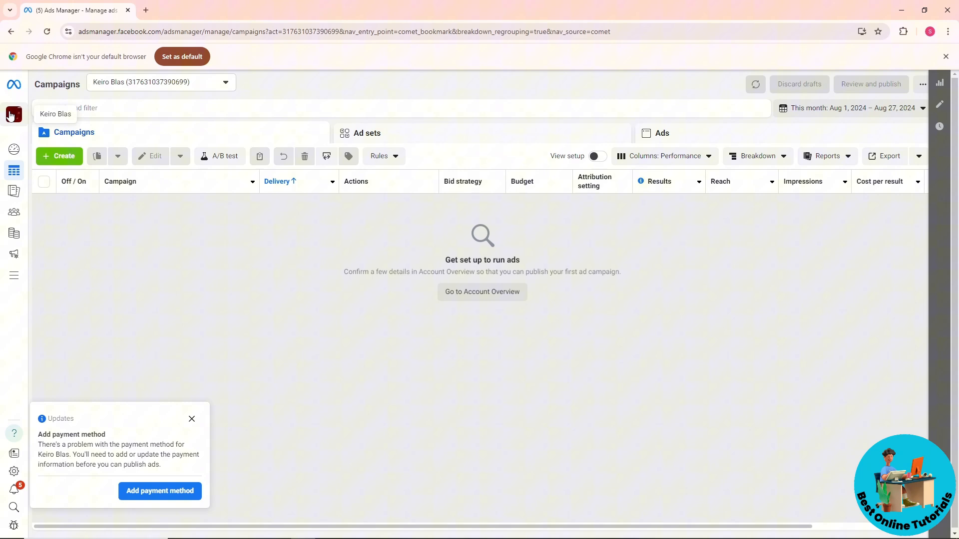
Step: Switch from the personal account to the Johnsavvy business portfolio
left_click(13, 116)
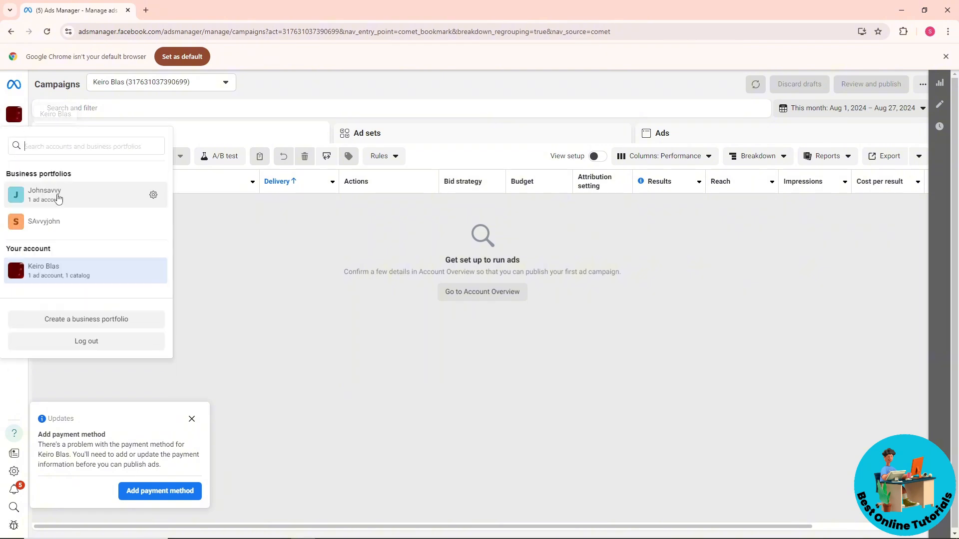
left_click(45, 194)
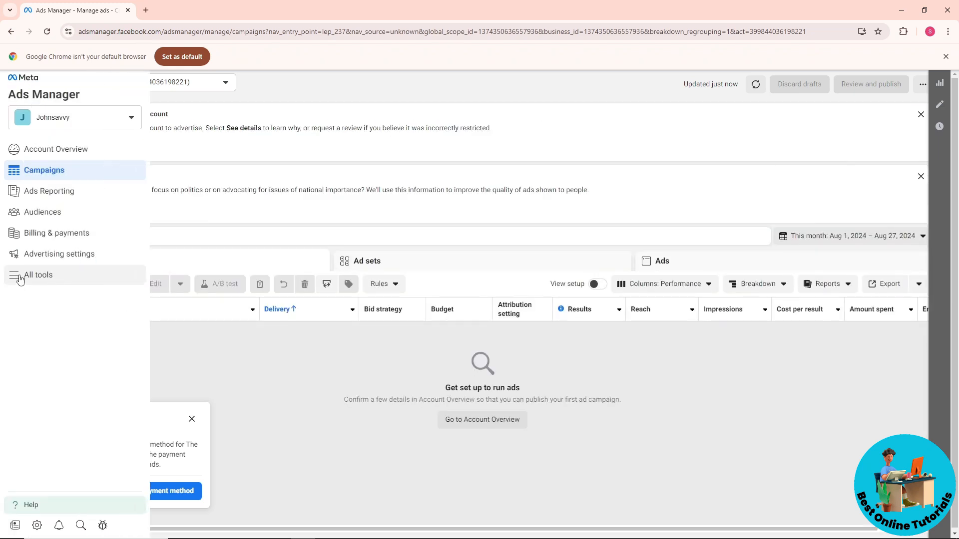
mouse_move(60, 276)
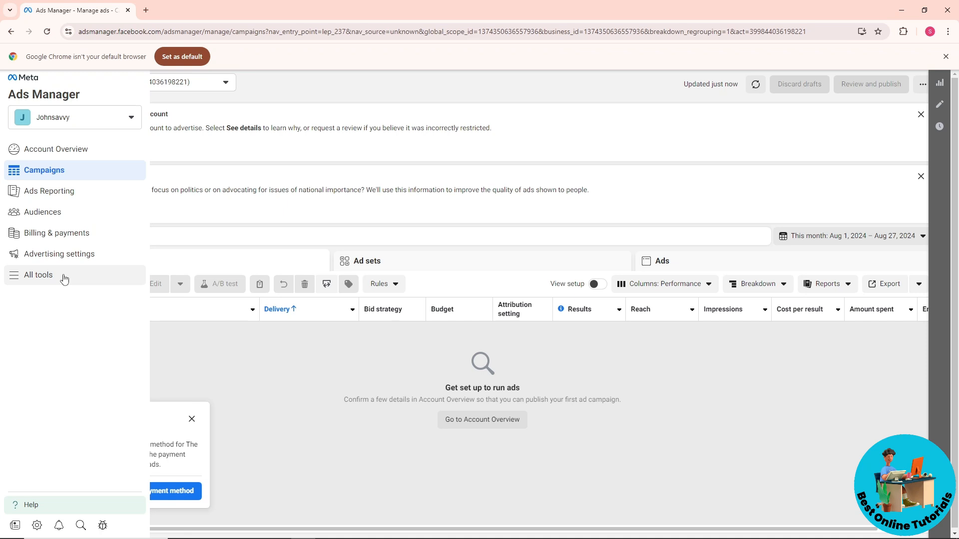
Step: Reach Business settings for Johnsavvy from the All tools list under Manage
left_click(38, 275)
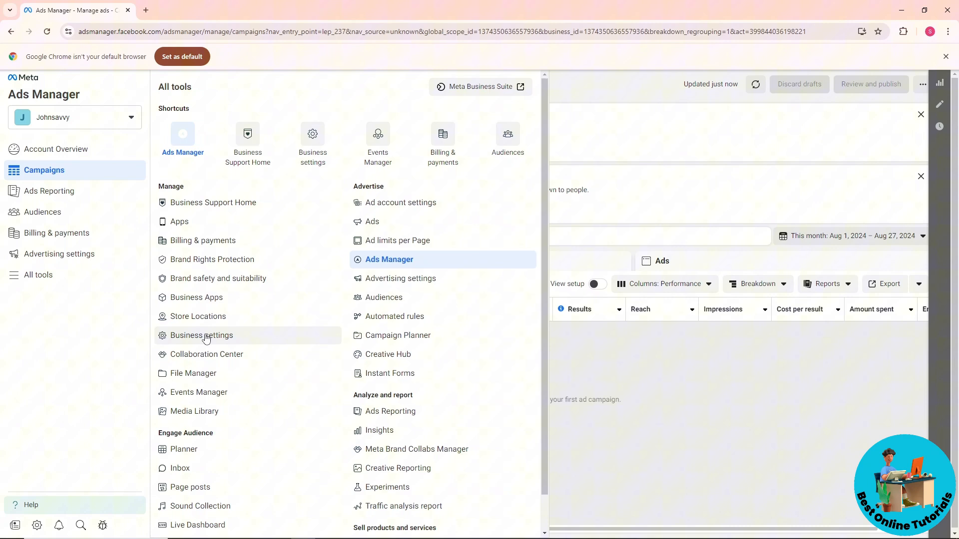
left_click(199, 336)
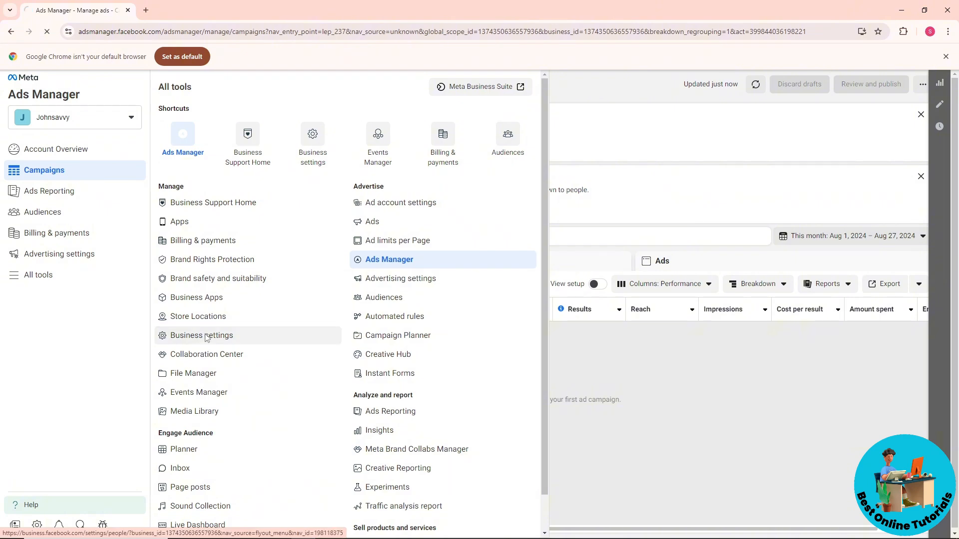
left_click(199, 335)
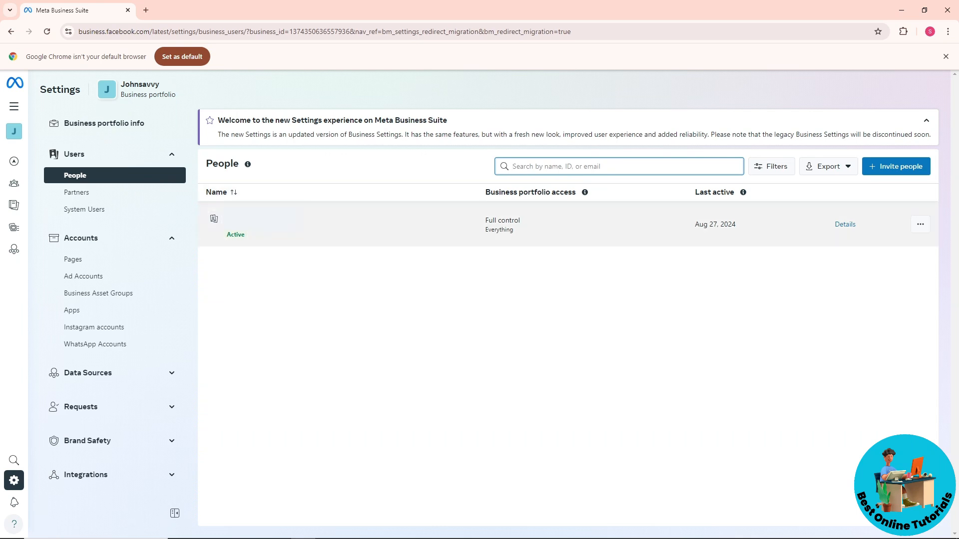
mouse_move(359, 224)
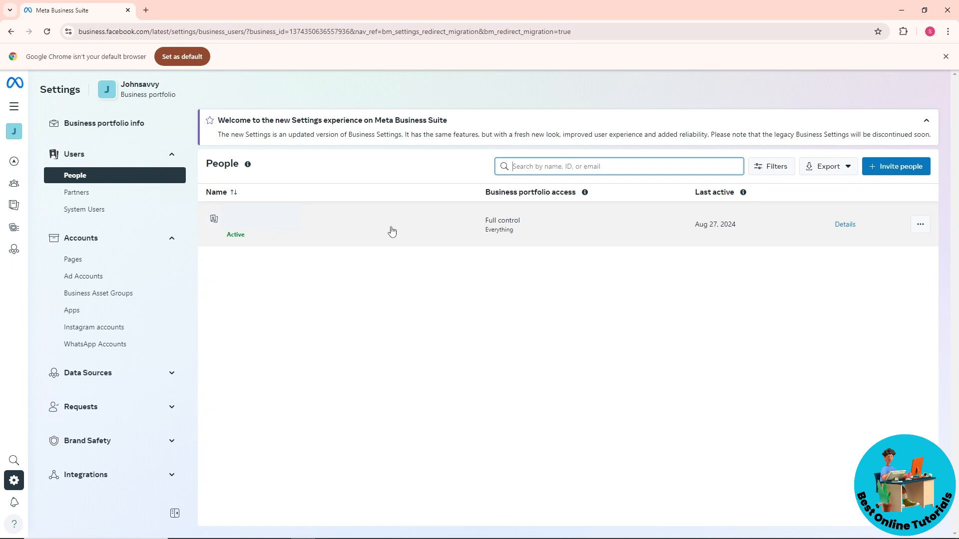
mouse_move(462, 235)
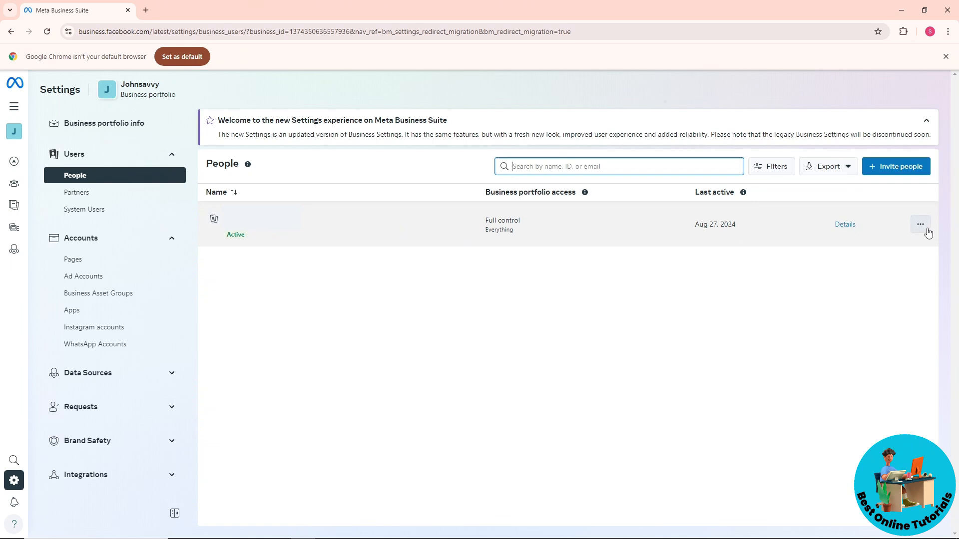
Step: Choose 'Remove from business portfolio' from the person's actions menu on the People page
left_click(920, 223)
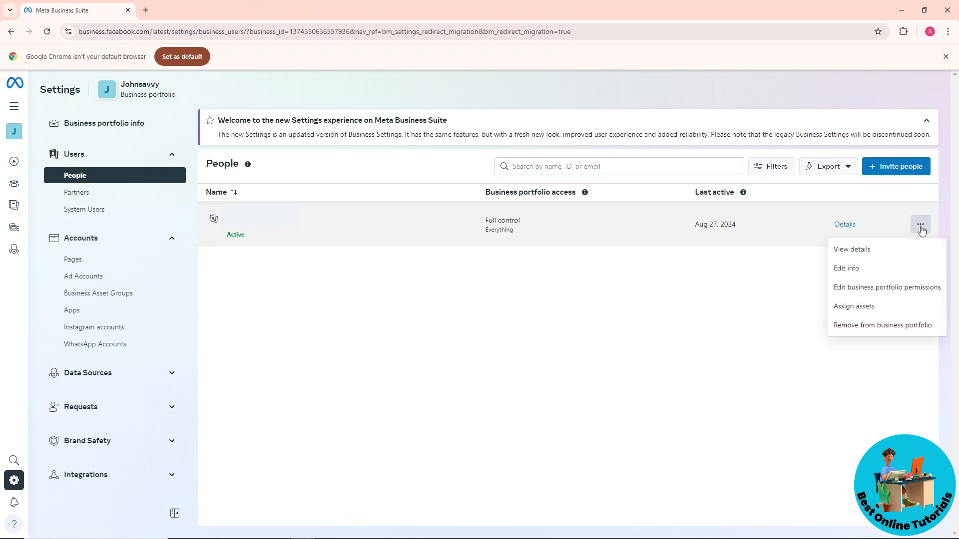
mouse_move(882, 325)
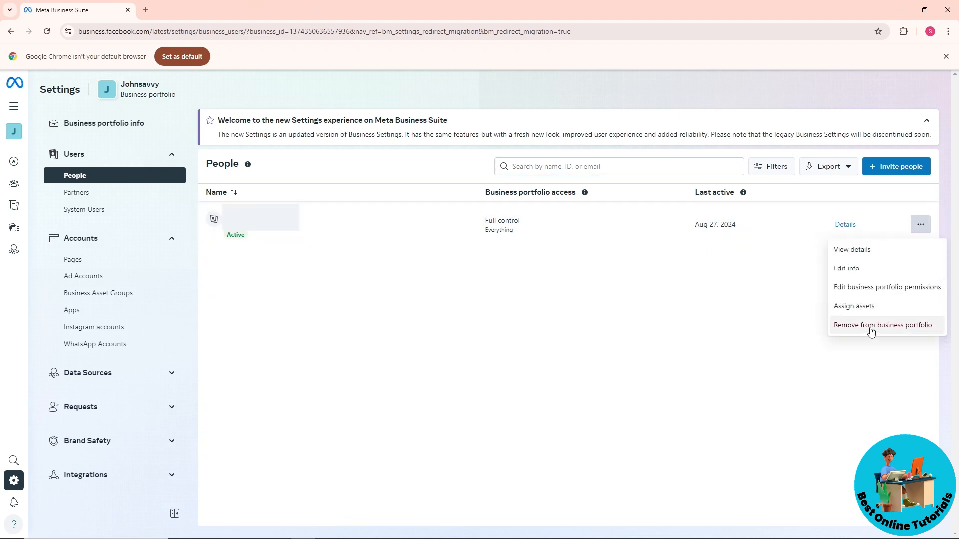
left_click(882, 325)
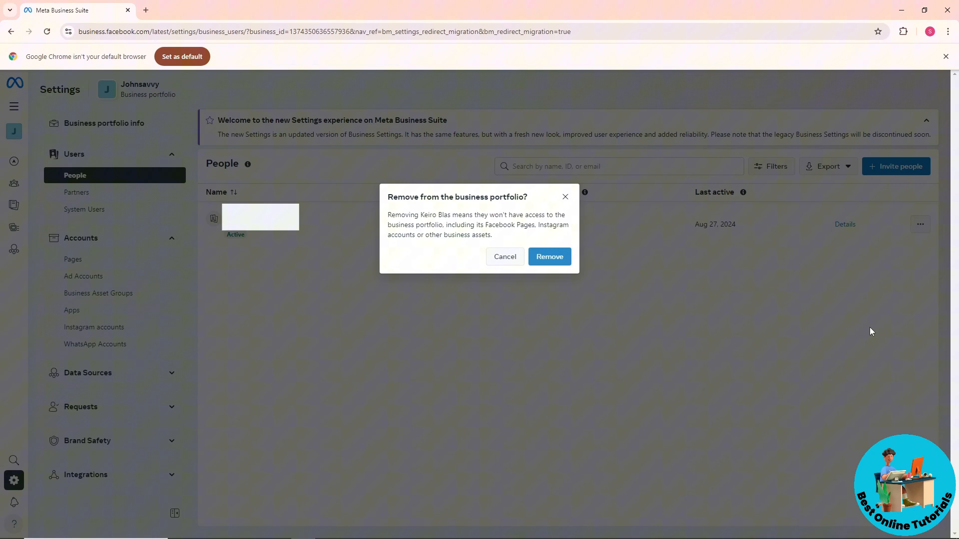